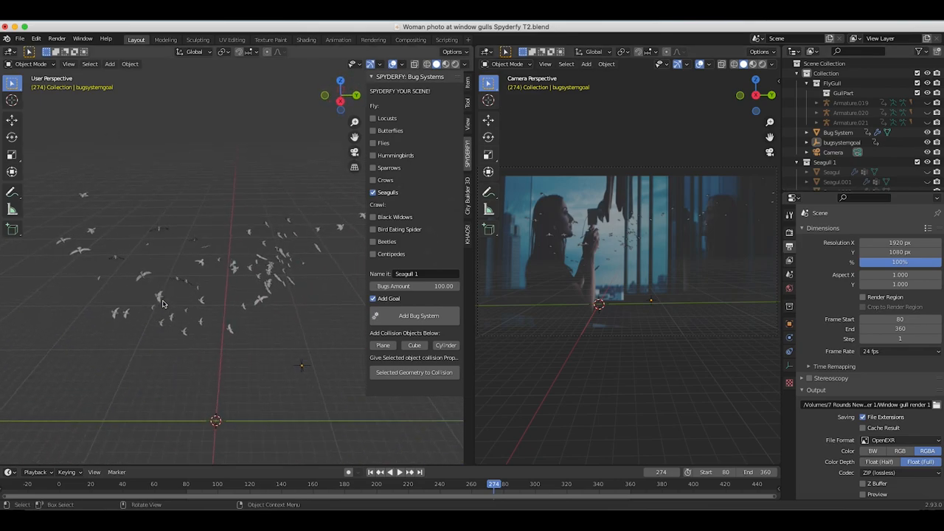
{"action": "mouse_move", "coordinate": [670, 235]}
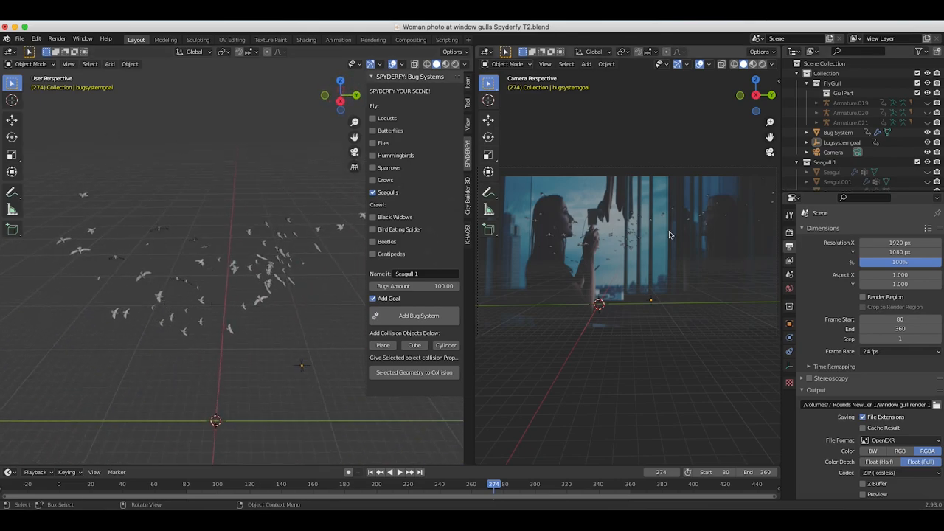
{"action": "mouse_move", "coordinate": [688, 200]}
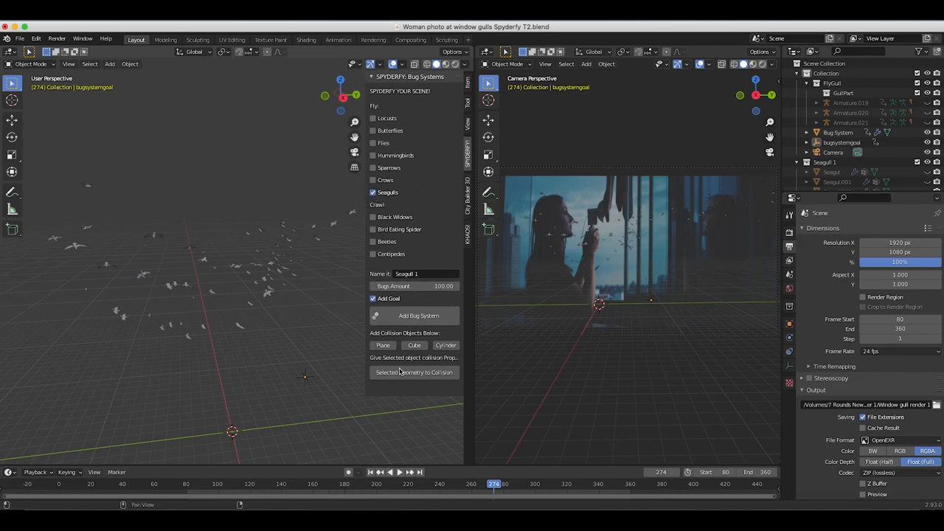
{"action": "mouse_move", "coordinate": [354, 263]}
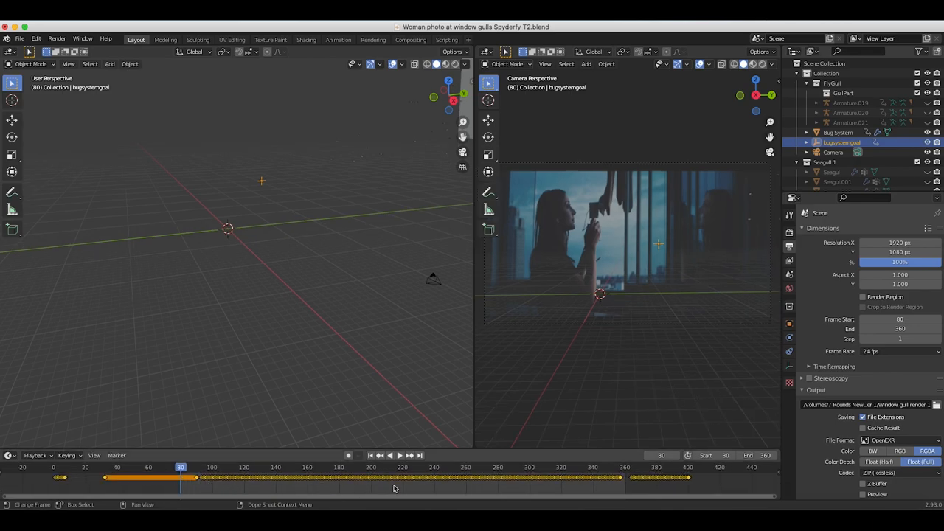
{"action": "mouse_move", "coordinate": [262, 183]}
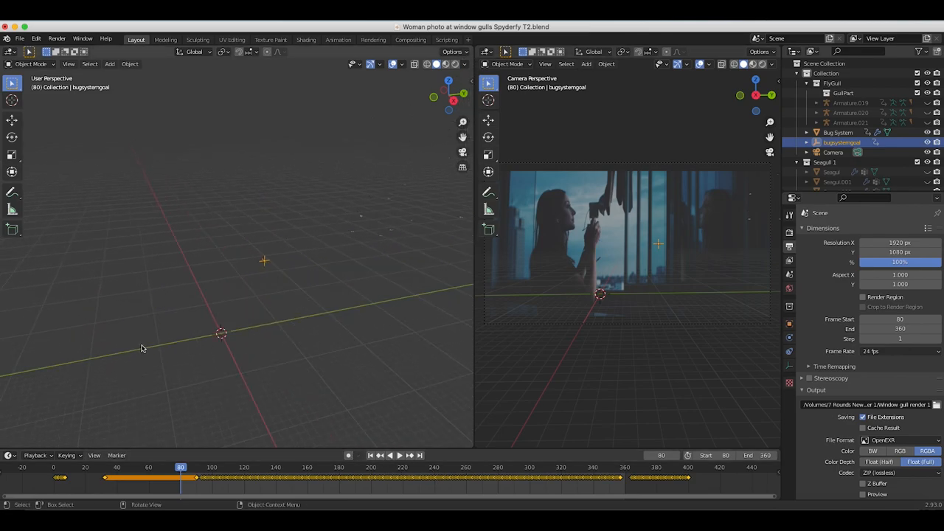
{"action": "mouse_move", "coordinate": [263, 257]}
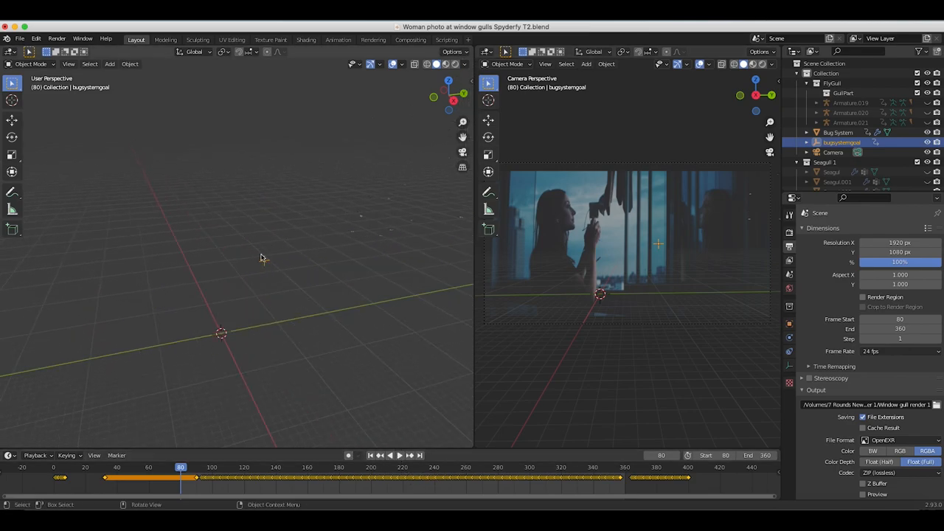
{"action": "mouse_move", "coordinate": [303, 304]}
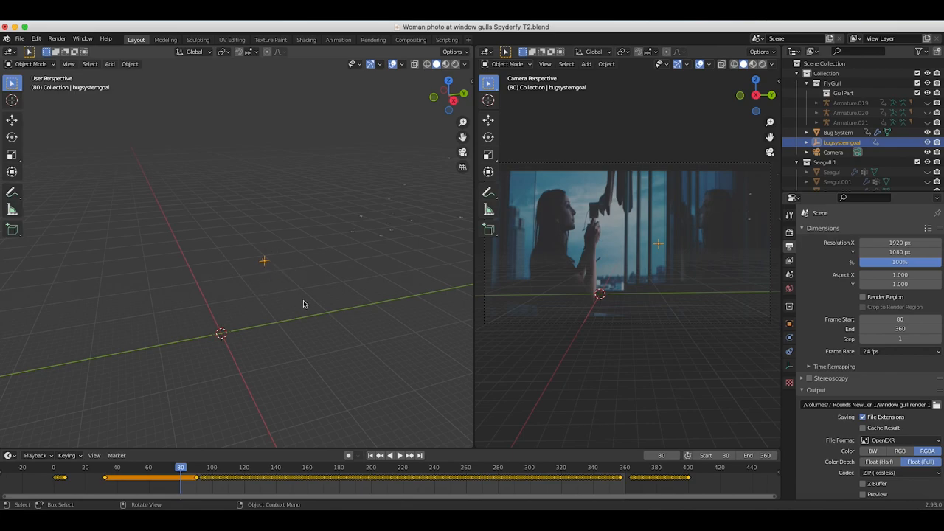
{"action": "mouse_move", "coordinate": [401, 226]}
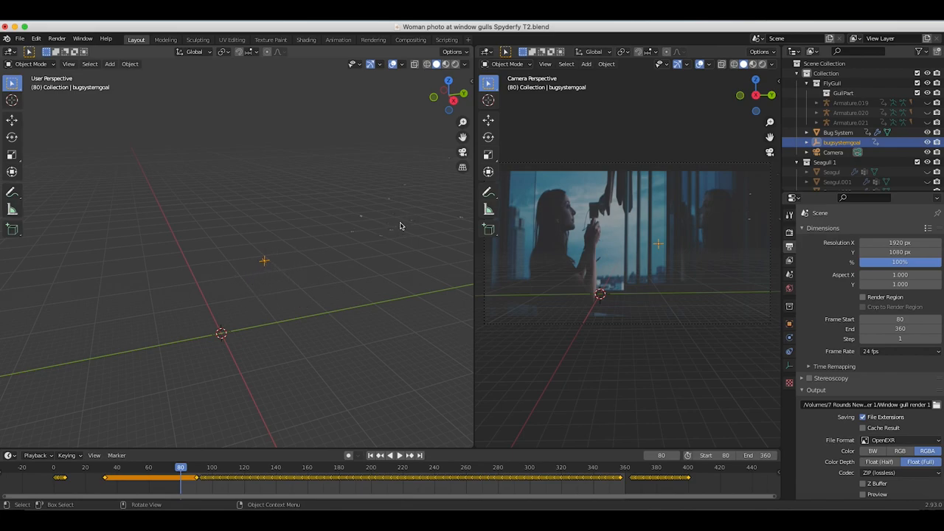
{"action": "mouse_move", "coordinate": [189, 234]}
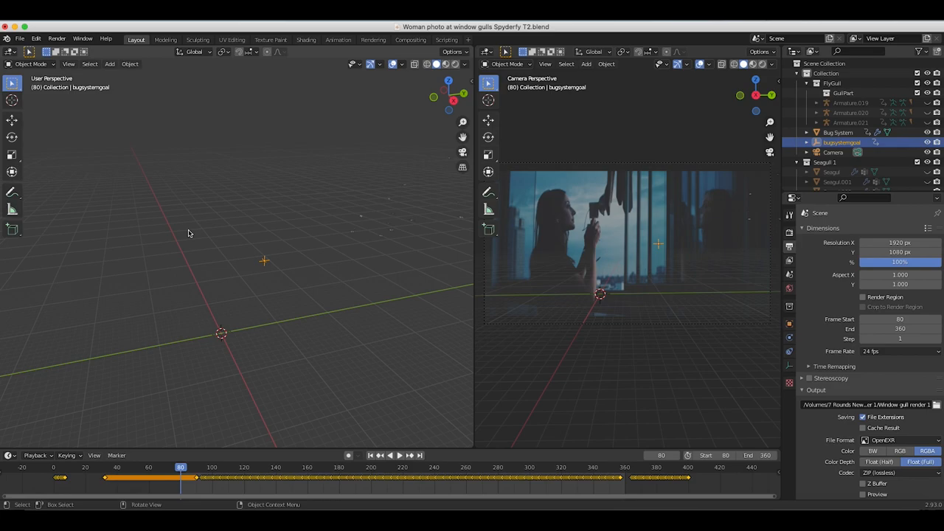
{"action": "left_click_drag", "start_coordinate": [189, 233], "coordinate": [313, 319]}
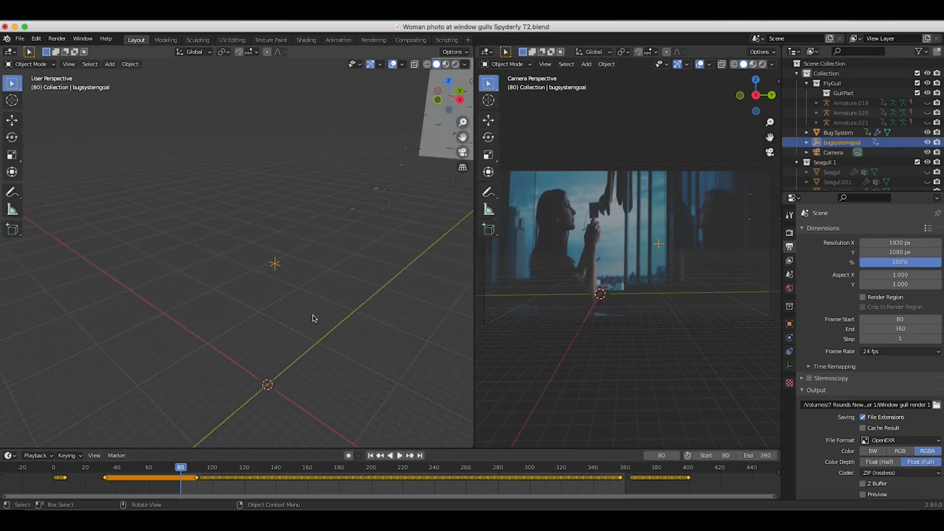
- Play the flock animation and check several frames of the gulls' flight
{"action": "left_click", "coordinate": [380, 455]}
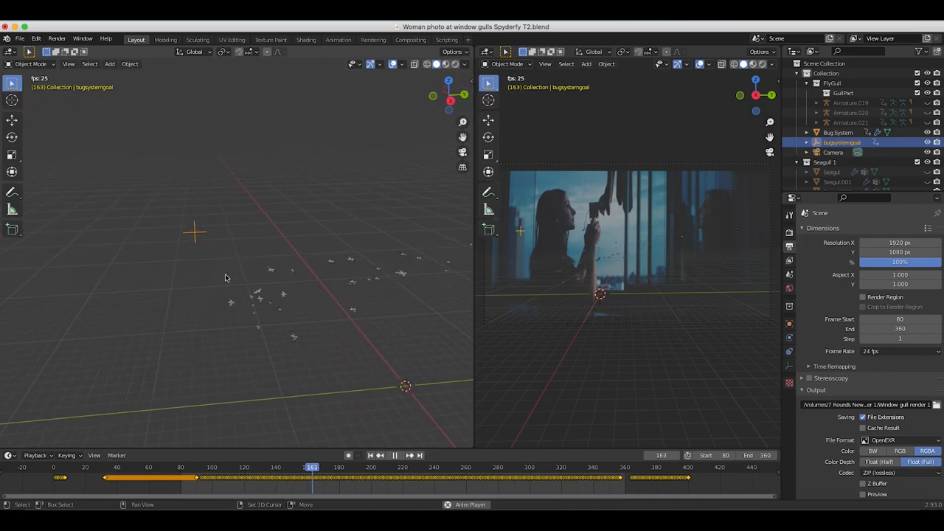
{"action": "key", "text": "space"}
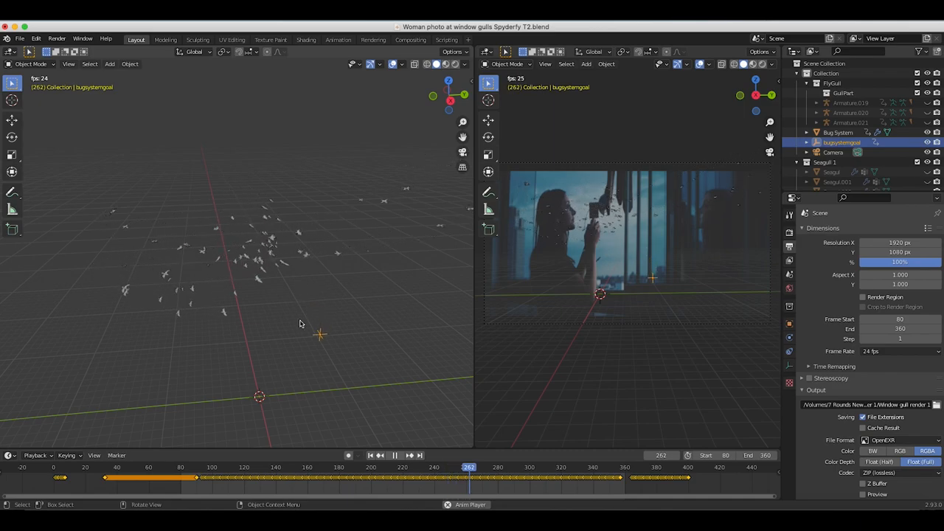
{"action": "left_click", "coordinate": [593, 467]}
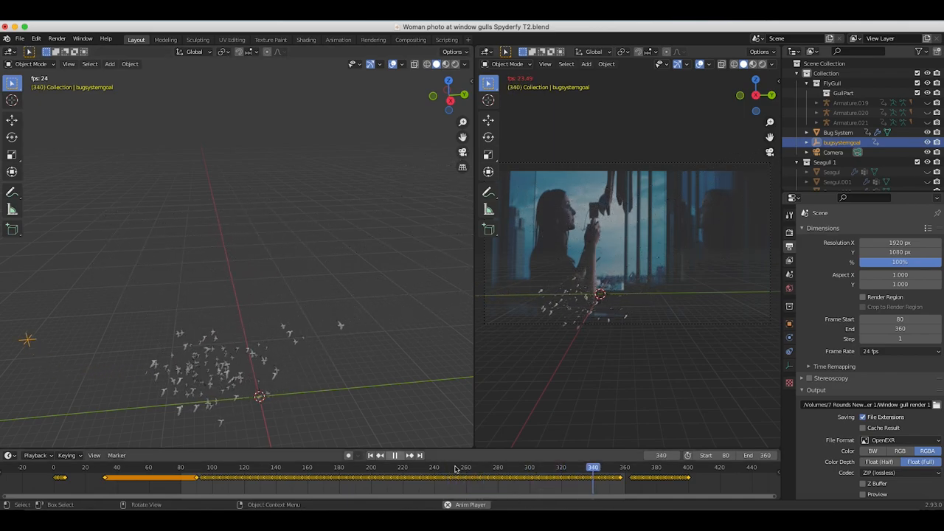
{"action": "left_click", "coordinate": [363, 467]}
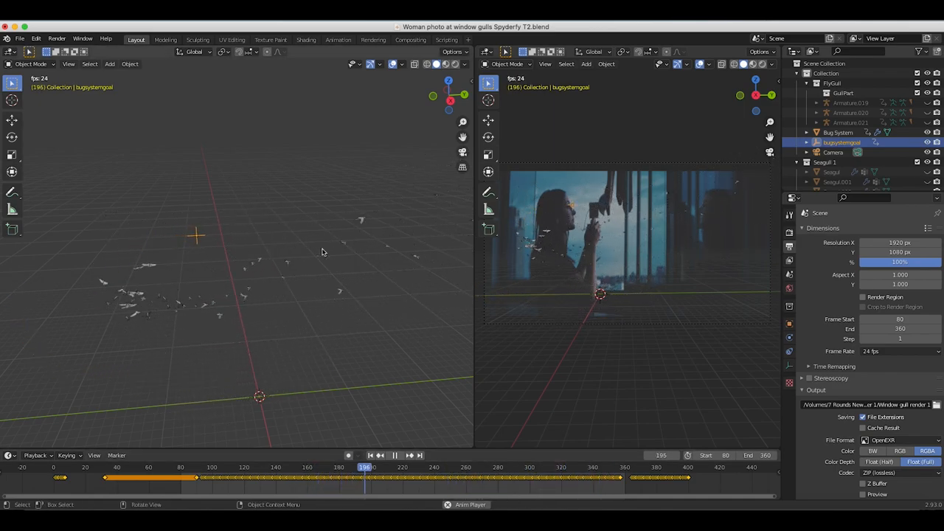
{"action": "left_click", "coordinate": [395, 454]}
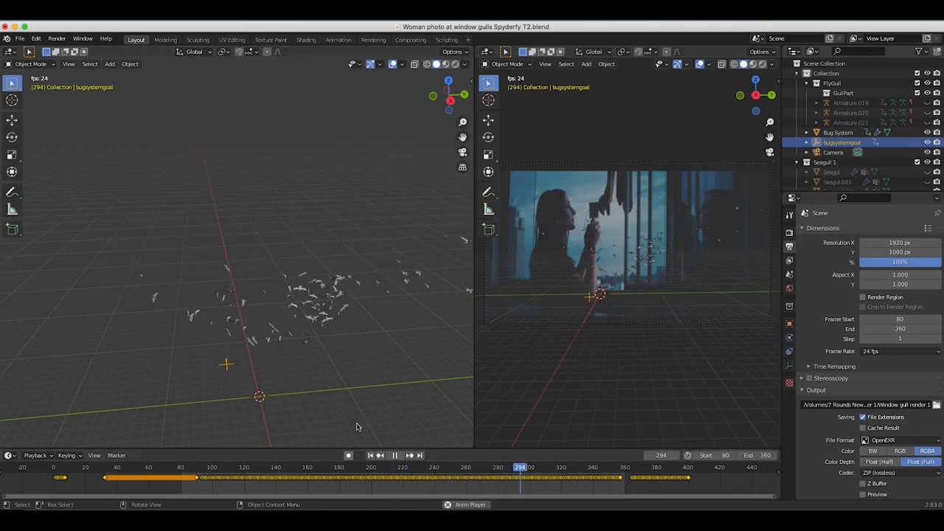
- Review later and earlier frames, then scrub back and pause at frame 118
{"action": "left_click", "coordinate": [599, 466]}
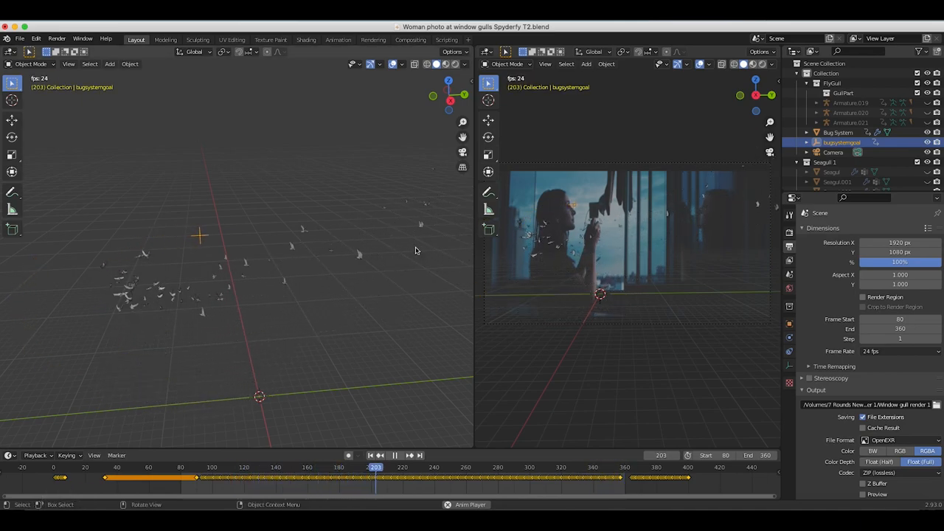
{"action": "left_click", "coordinate": [394, 455]}
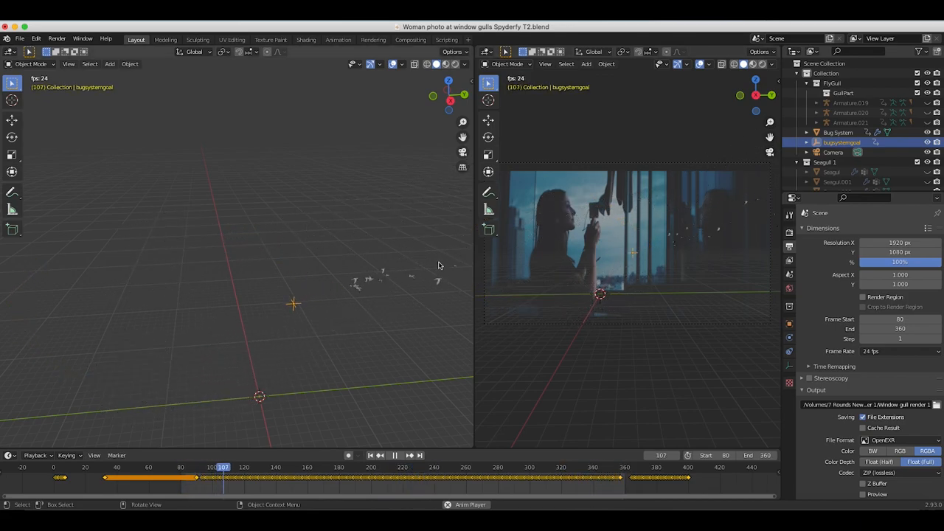
{"action": "left_click", "coordinate": [525, 466]}
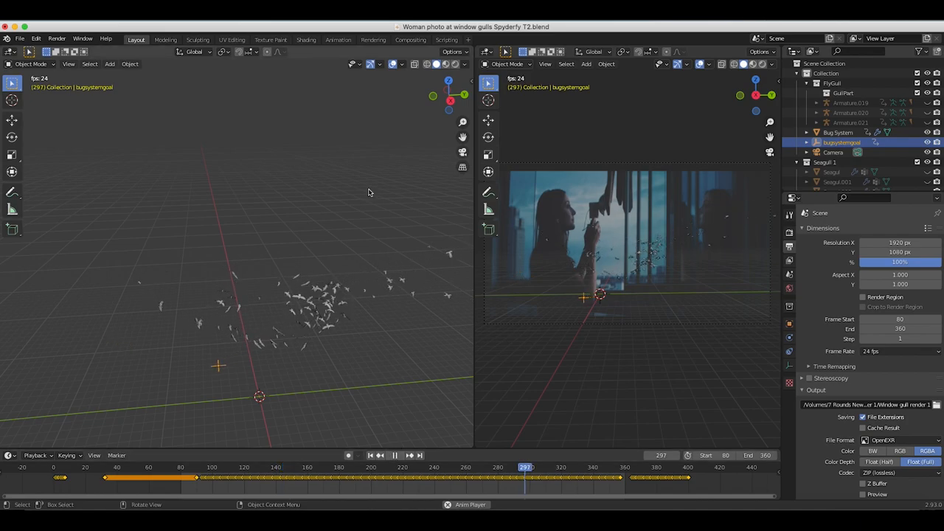
{"action": "left_click_drag", "start_coordinate": [525, 466], "coordinate": [186, 466]}
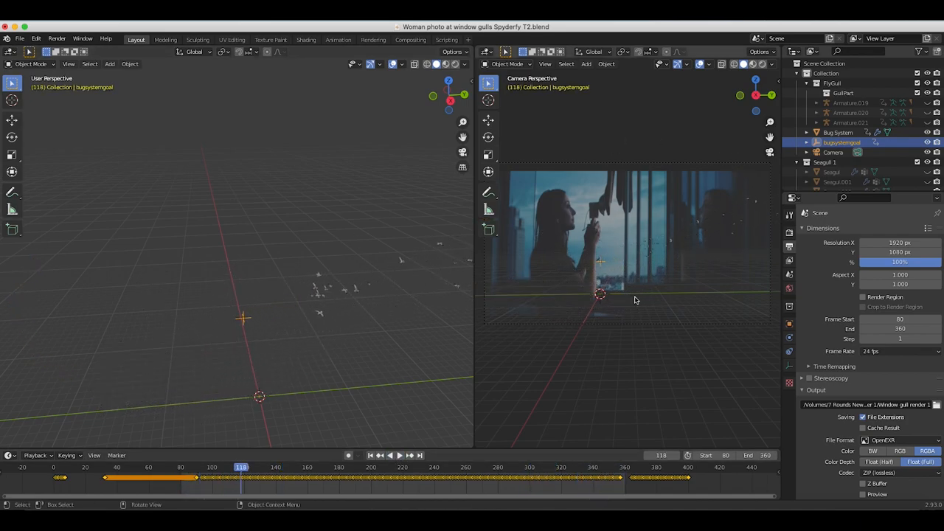
{"action": "mouse_move", "coordinate": [561, 238]}
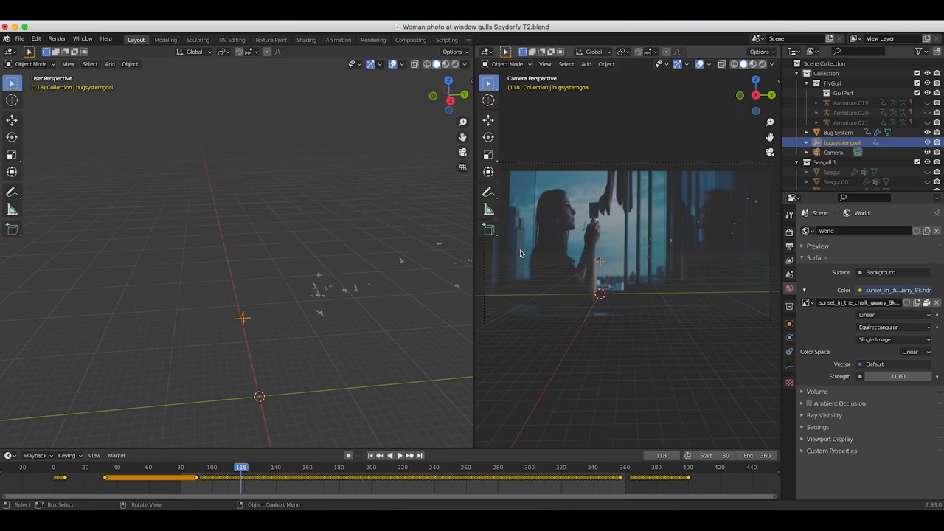
- Show the World background preview of the sunset sky environment image
{"action": "left_click", "coordinate": [818, 245]}
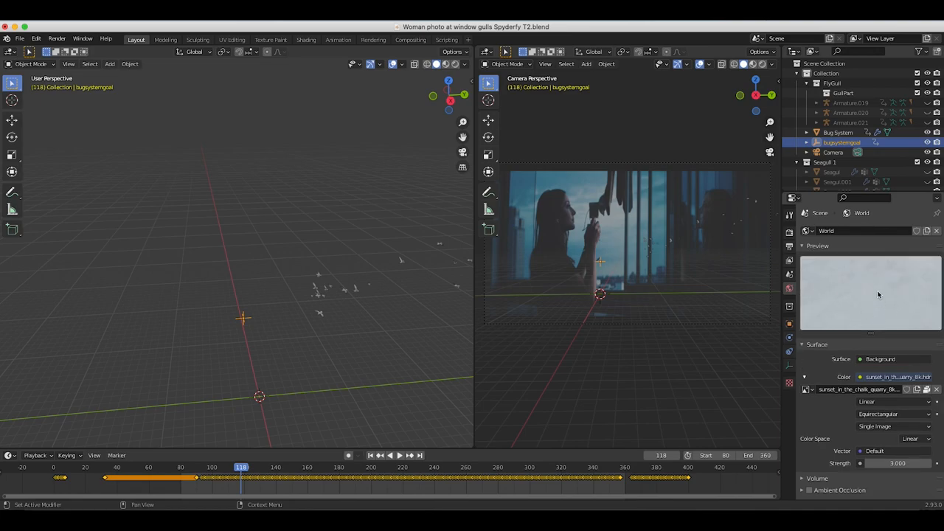
{"action": "mouse_move", "coordinate": [838, 308]}
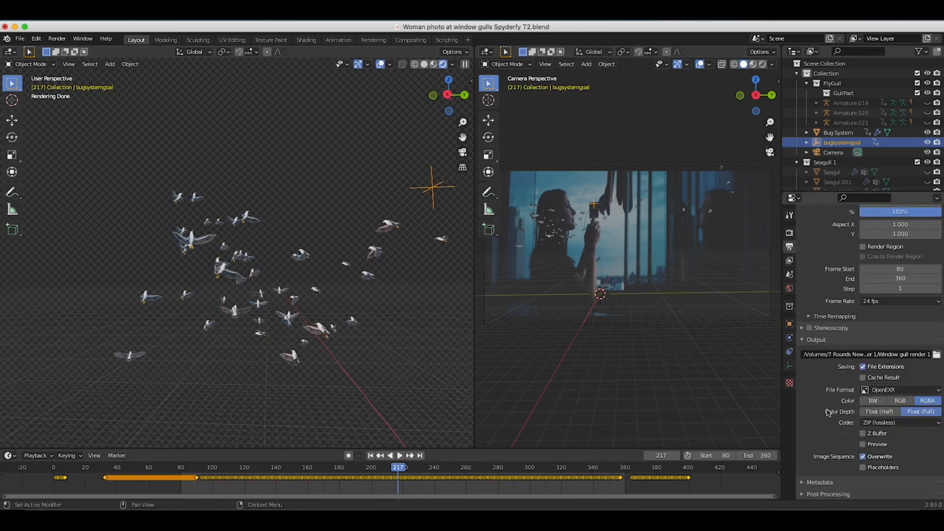
{"action": "scroll", "scroll_direction": "down", "scroll_amount": 3}
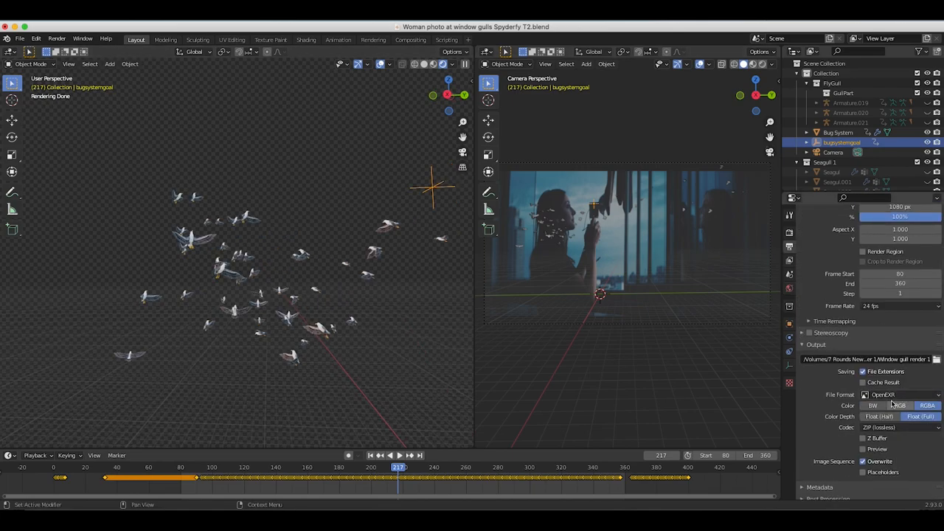
{"action": "left_click", "coordinate": [927, 405]}
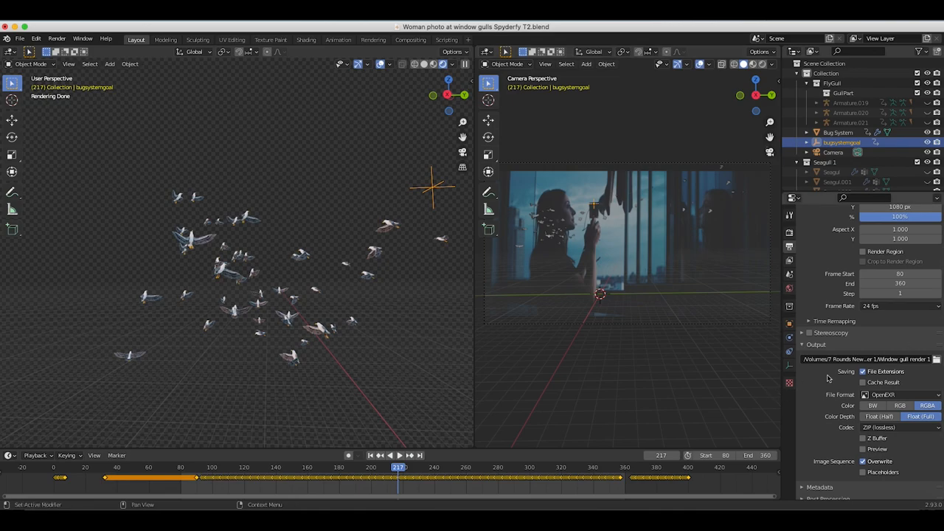
{"action": "mouse_move", "coordinate": [608, 281]}
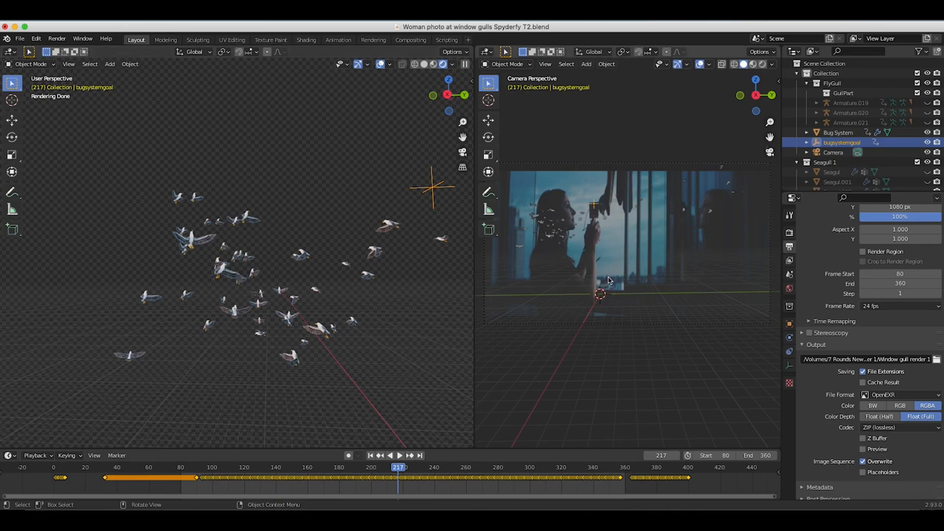
{"action": "mouse_move", "coordinate": [528, 227]}
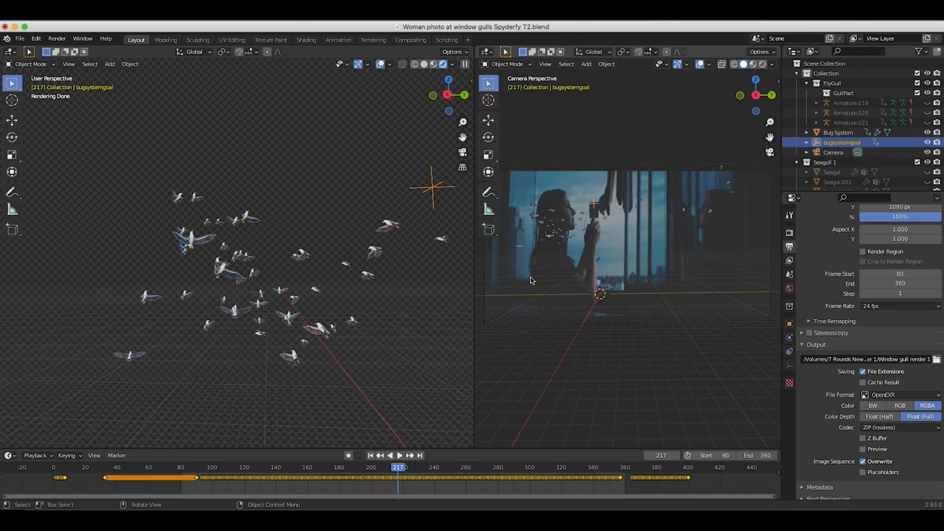
{"action": "mouse_move", "coordinate": [596, 244]}
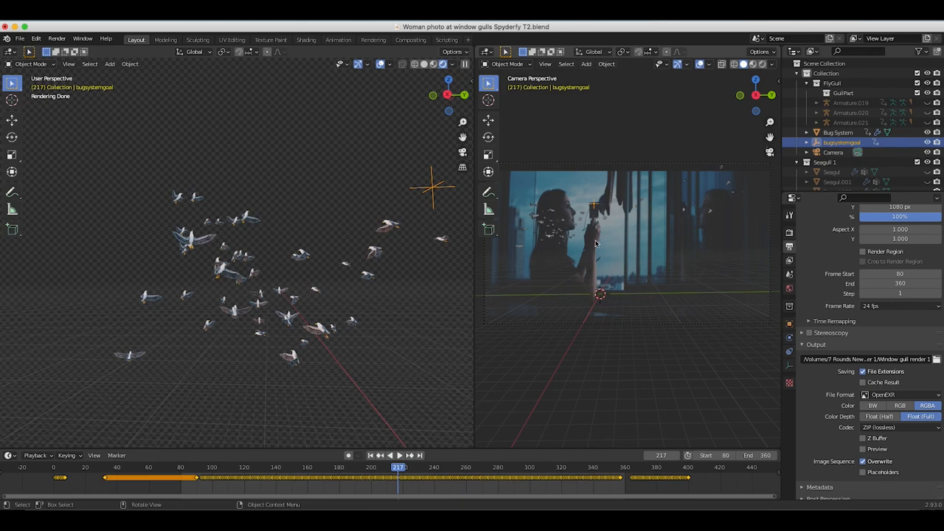
{"action": "mouse_move", "coordinate": [287, 416]}
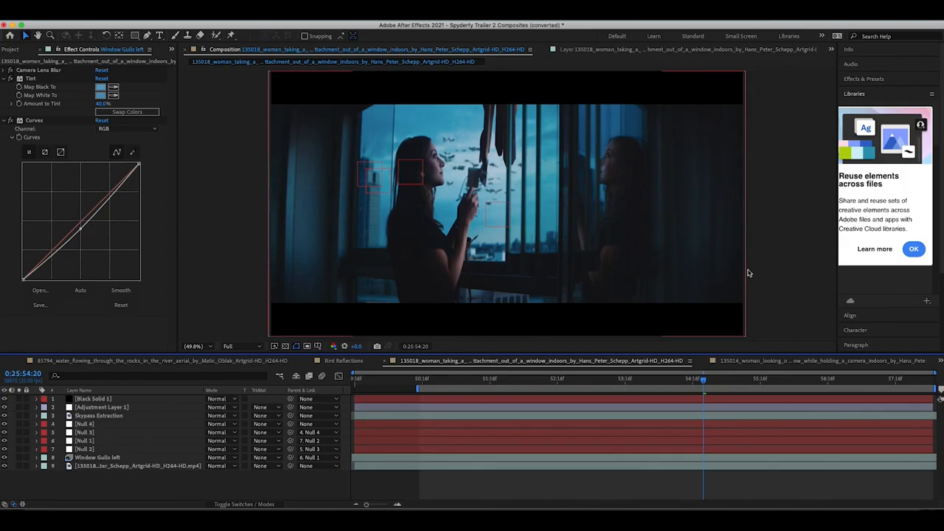
{"action": "mouse_move", "coordinate": [355, 269]}
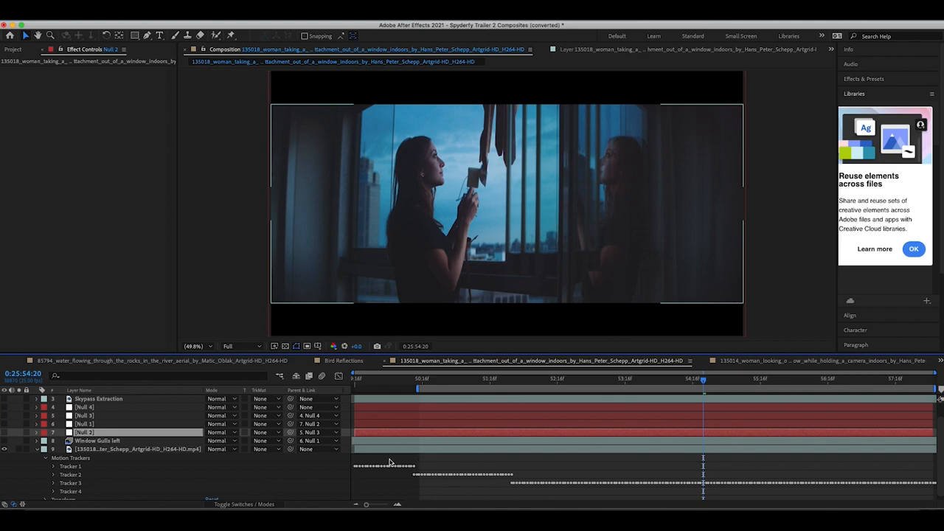
{"action": "left_click", "coordinate": [98, 458]}
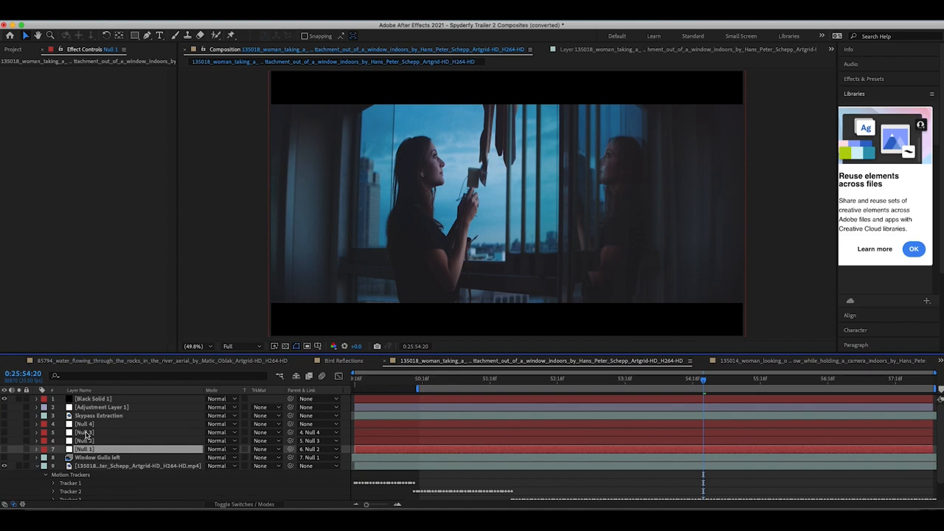
{"action": "mouse_move", "coordinate": [91, 426]}
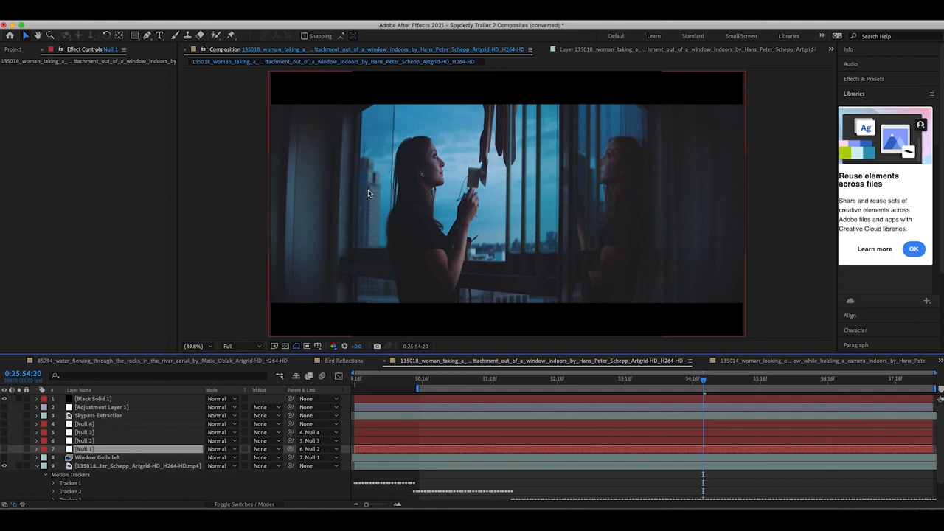
{"action": "mouse_move", "coordinate": [384, 186]}
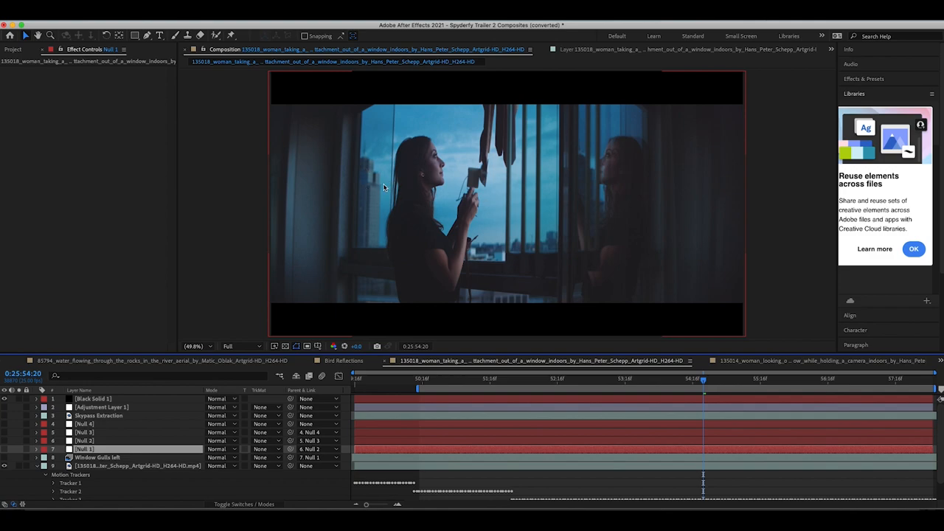
{"action": "mouse_move", "coordinate": [499, 228]}
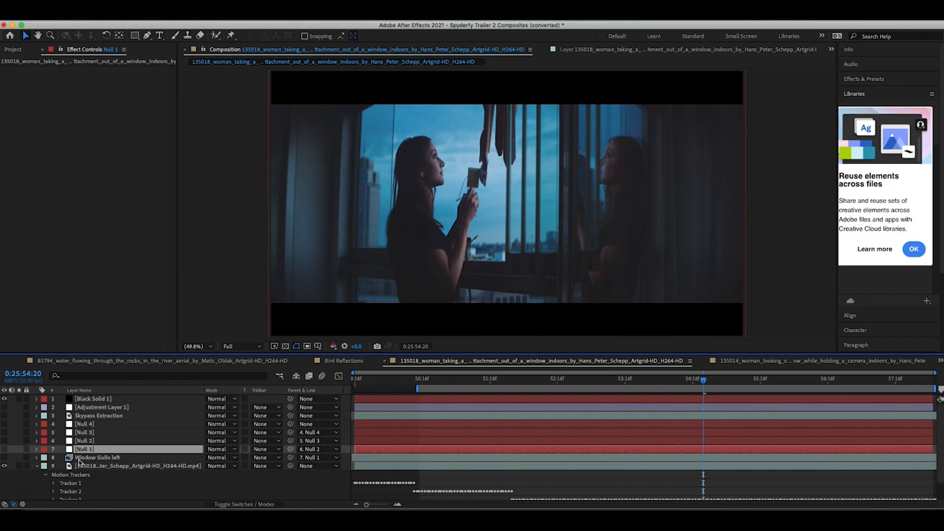
{"action": "mouse_move", "coordinate": [106, 443]}
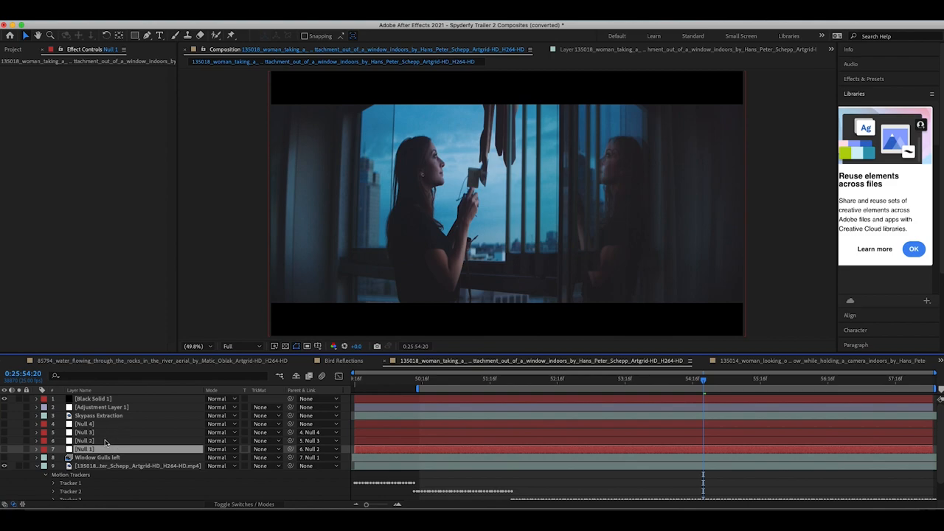
{"action": "mouse_move", "coordinate": [89, 457]}
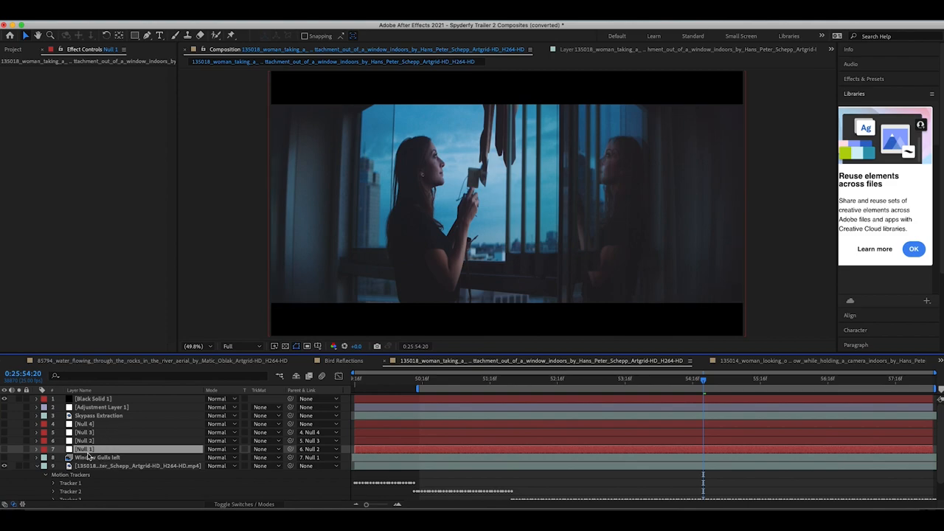
- Select the Window Gulls left layer so the flock shows over the window footage
{"action": "left_click", "coordinate": [96, 458]}
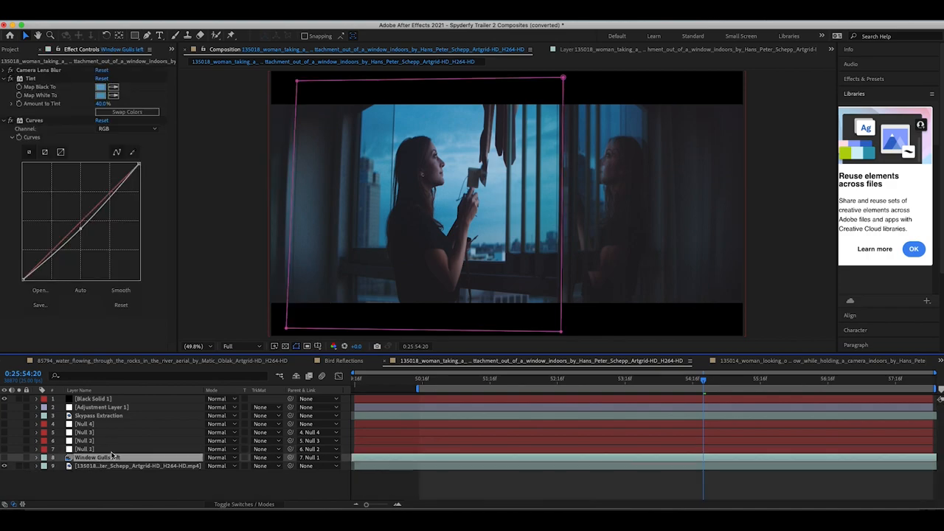
{"action": "mouse_move", "coordinate": [98, 459]}
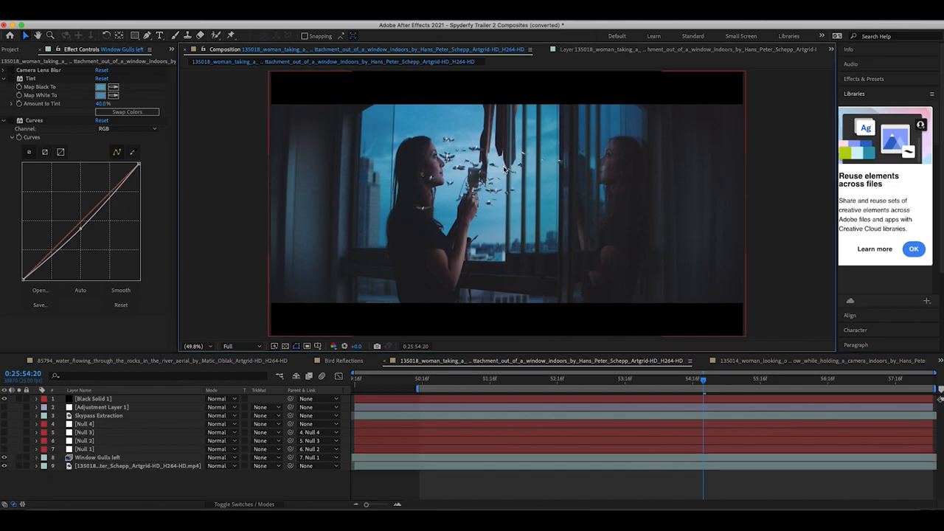
{"action": "mouse_move", "coordinate": [765, 269]}
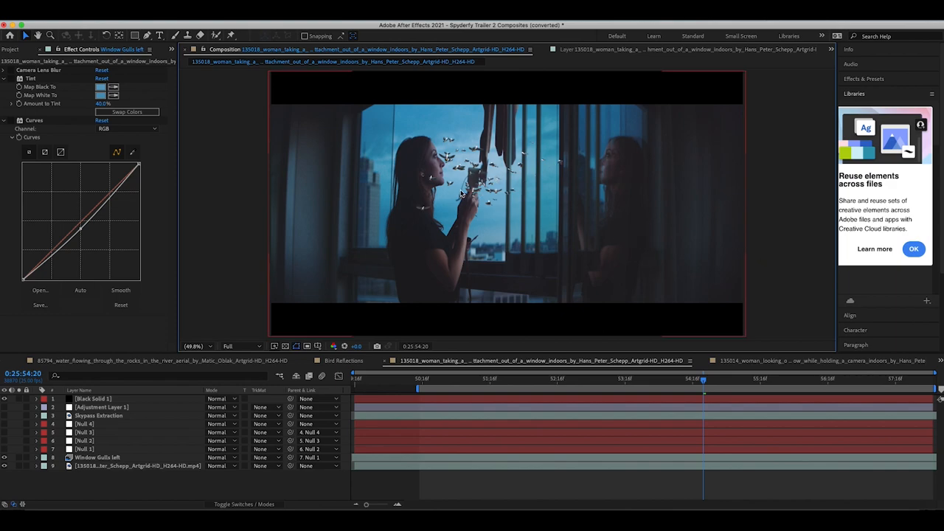
{"action": "left_click", "coordinate": [98, 457]}
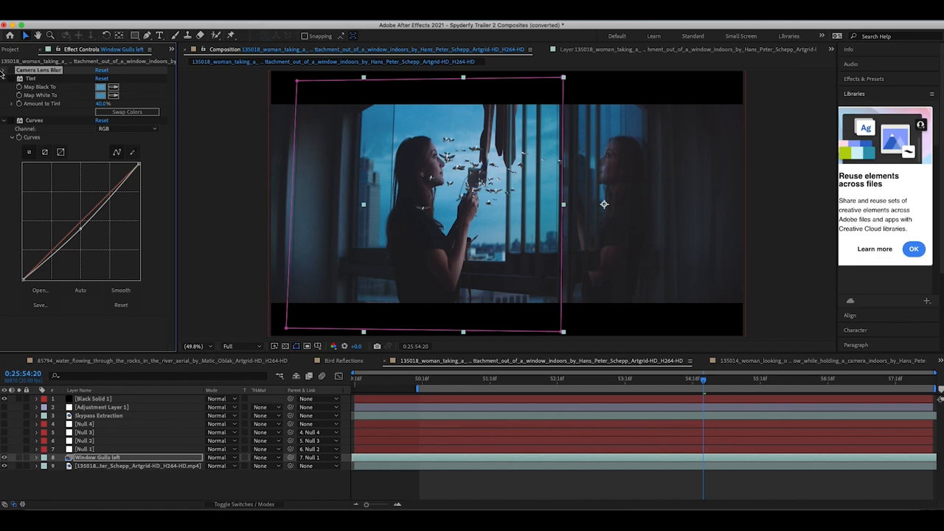
- Review the Camera Lens Blur settings on the gull layer alongside Tint and Curves
{"action": "left_click", "coordinate": [4, 69]}
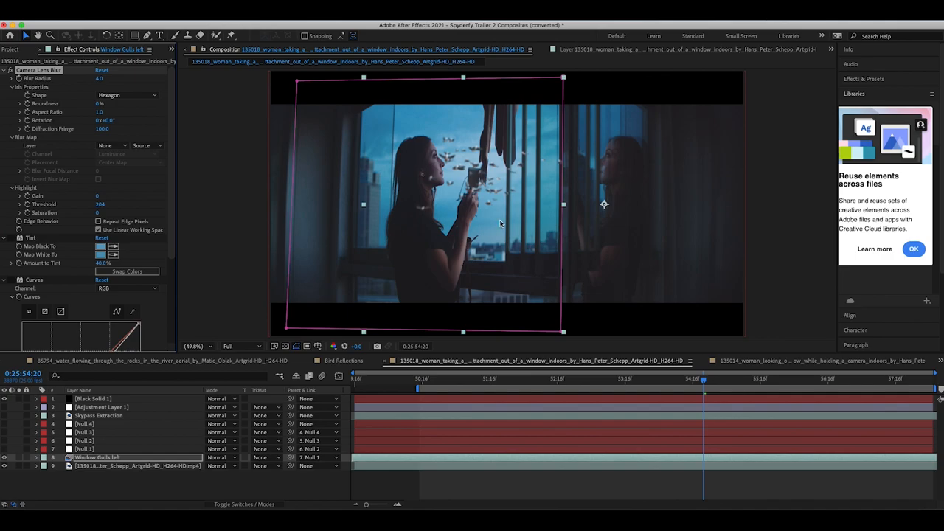
{"action": "mouse_move", "coordinate": [377, 201]}
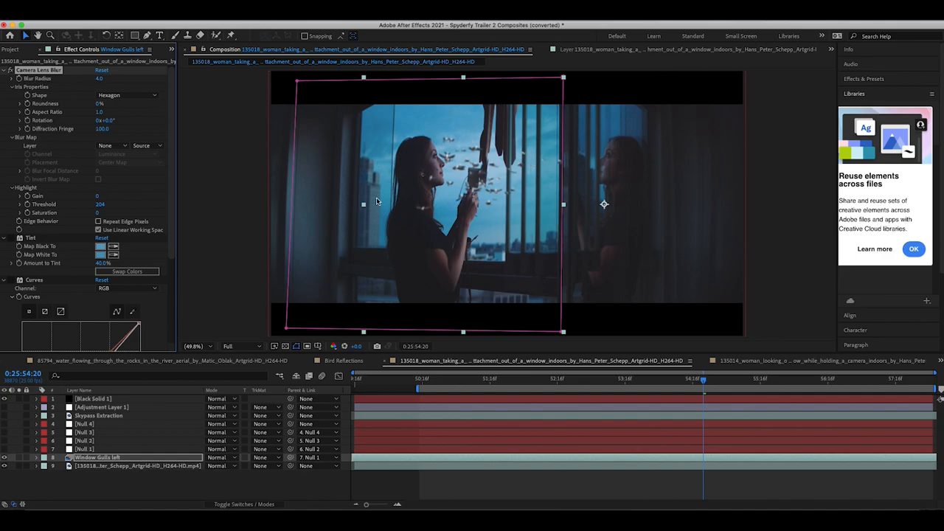
{"action": "left_click", "coordinate": [5, 70]}
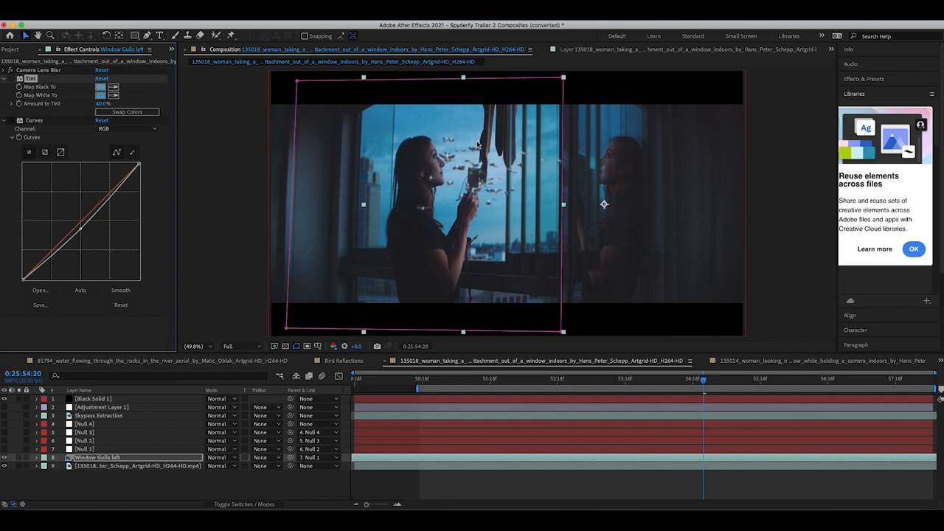
{"action": "mouse_move", "coordinate": [437, 161]}
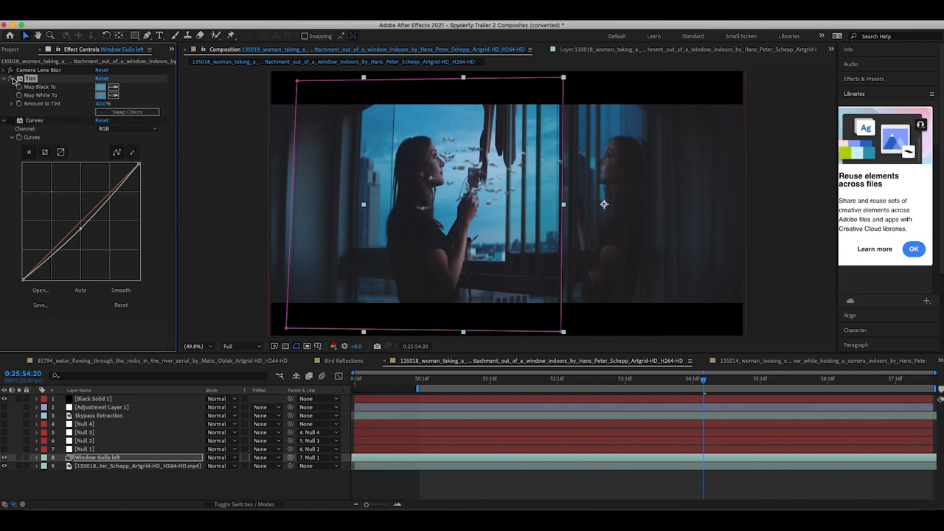
{"action": "mouse_move", "coordinate": [486, 122]}
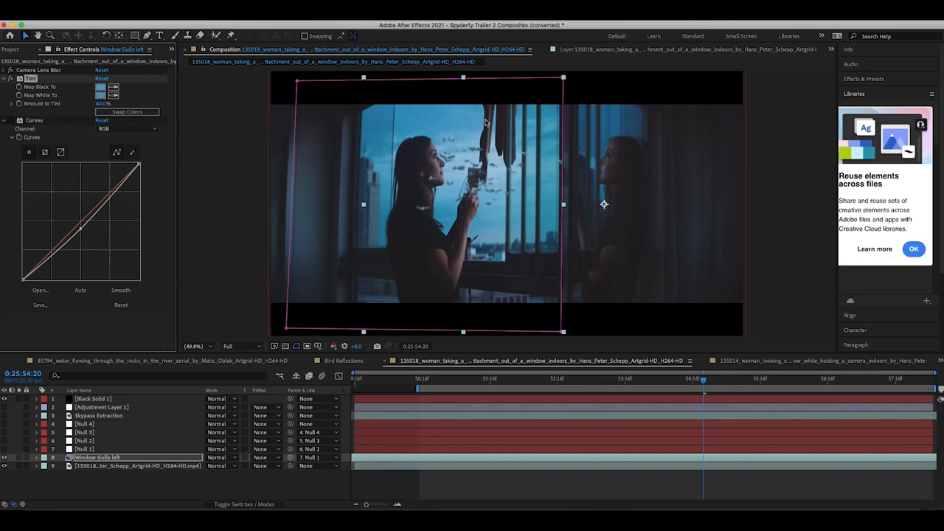
{"action": "mouse_move", "coordinate": [473, 180]}
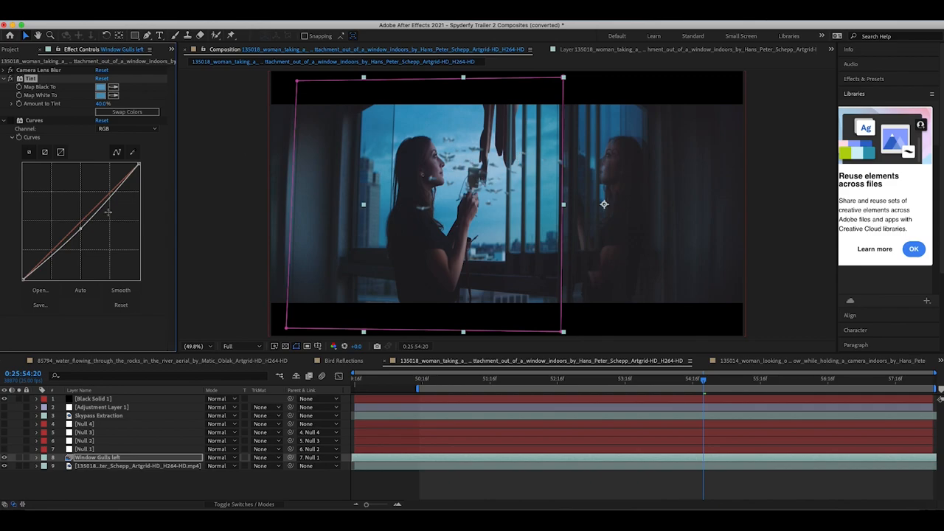
{"action": "left_click", "coordinate": [34, 121]}
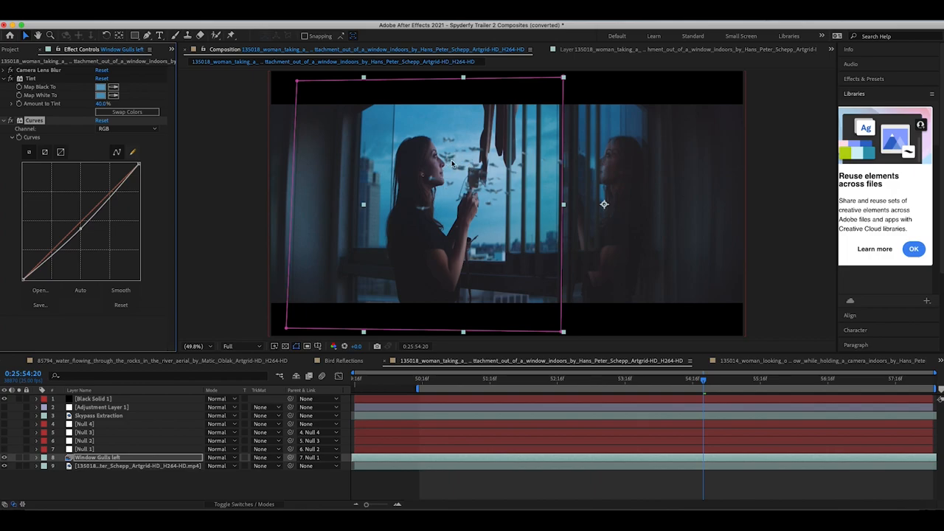
{"action": "mouse_move", "coordinate": [626, 261]}
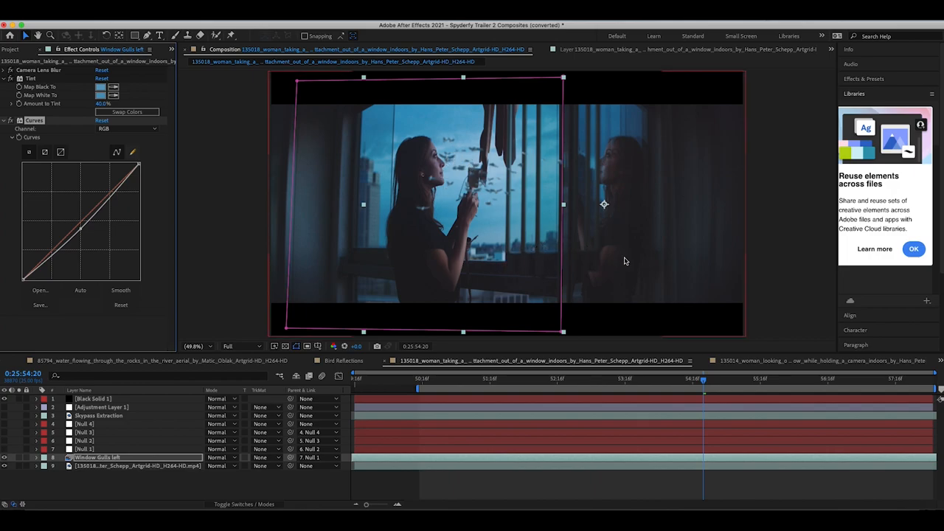
{"action": "mouse_move", "coordinate": [491, 162]}
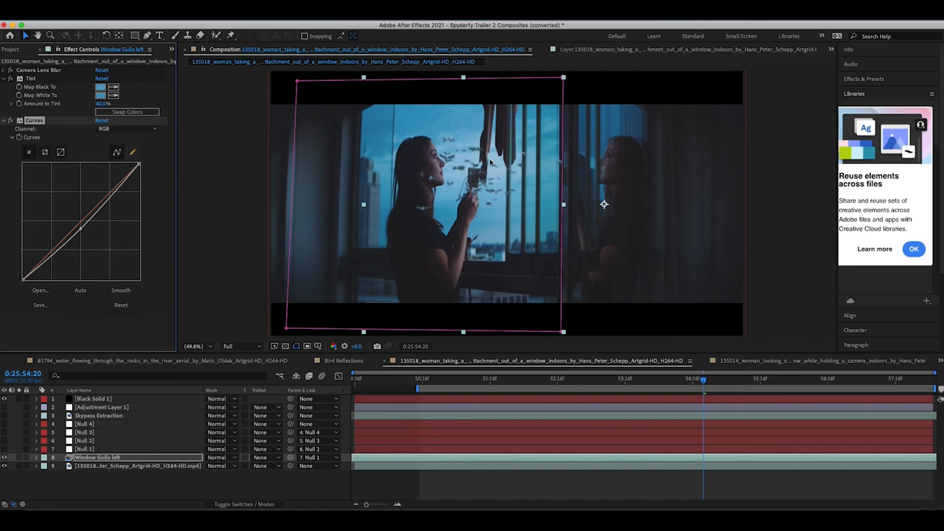
{"action": "mouse_move", "coordinate": [576, 70]}
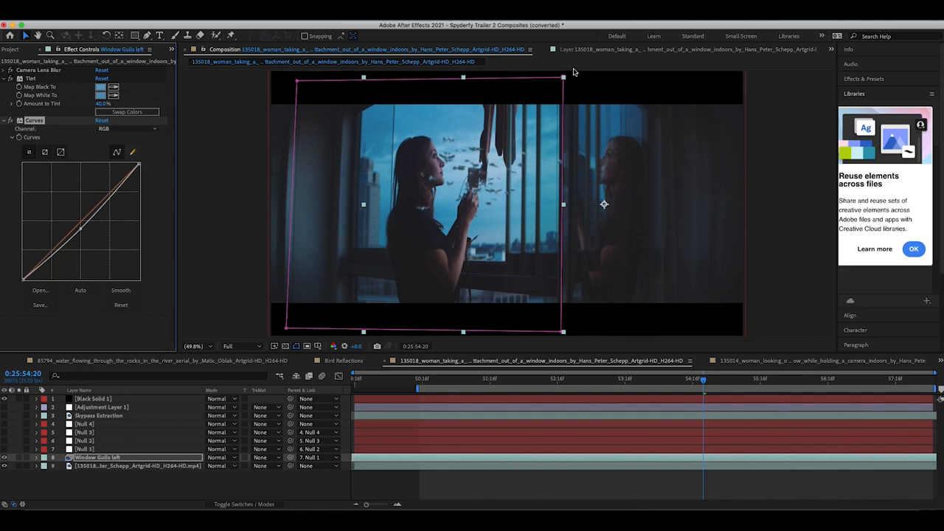
{"action": "mouse_move", "coordinate": [553, 100]}
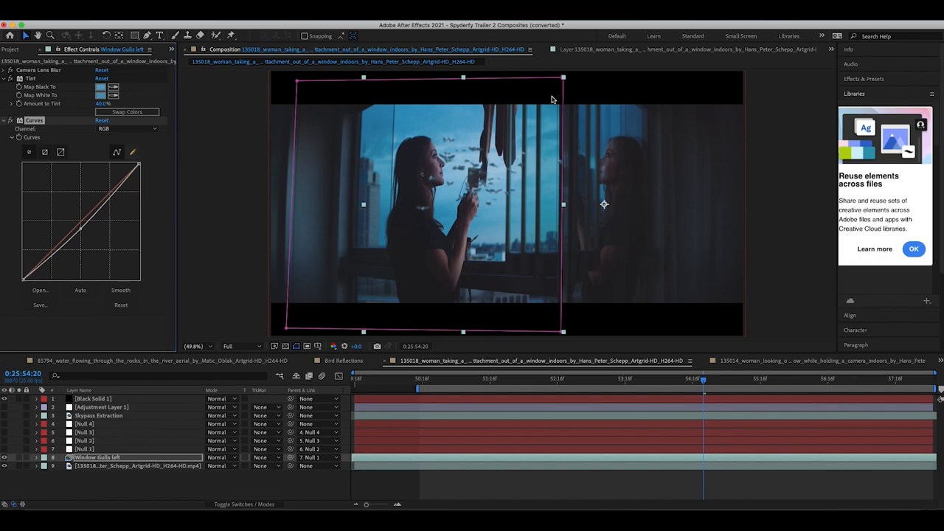
{"action": "mouse_move", "coordinate": [569, 231]}
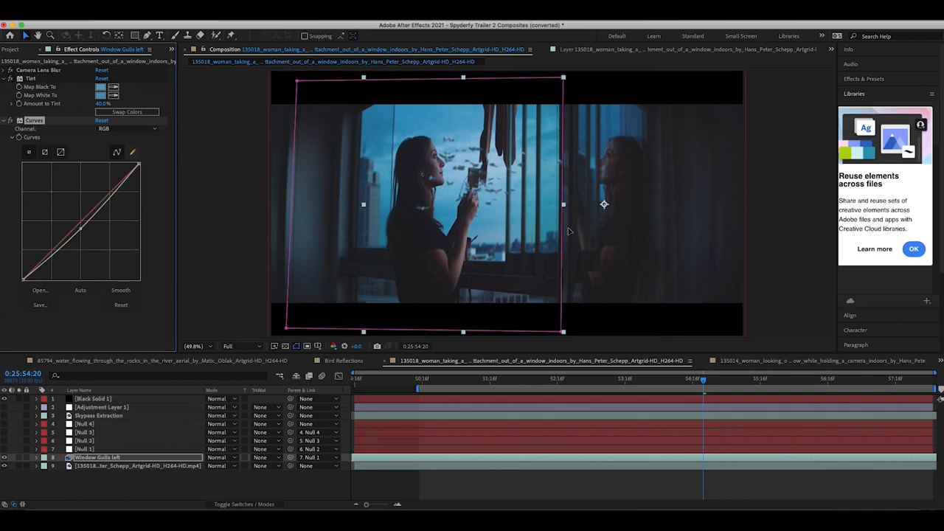
{"action": "mouse_move", "coordinate": [602, 155]}
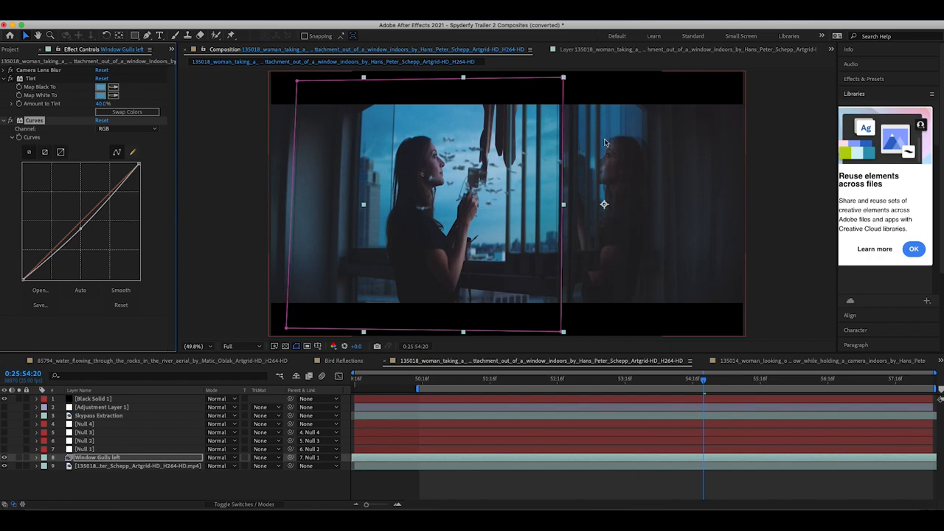
{"action": "mouse_move", "coordinate": [614, 155]}
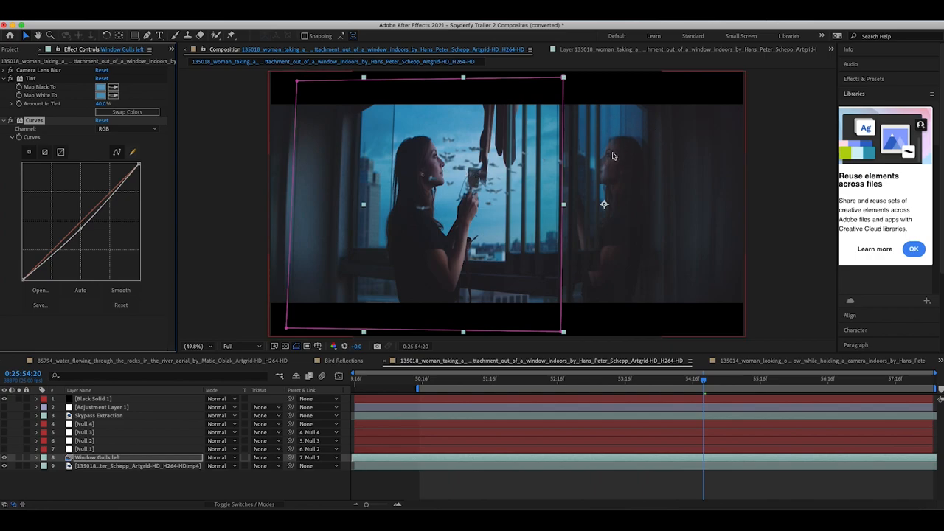
{"action": "mouse_move", "coordinate": [431, 172]}
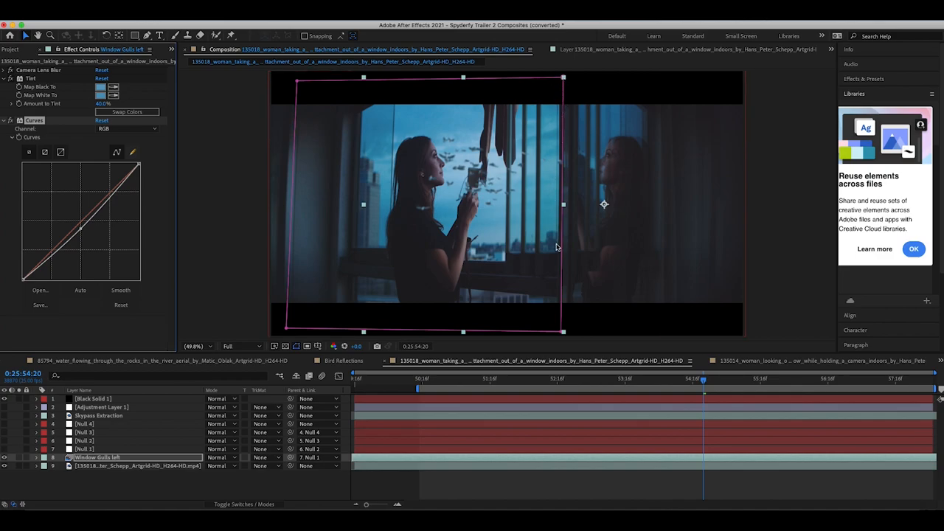
{"action": "mouse_move", "coordinate": [378, 214]}
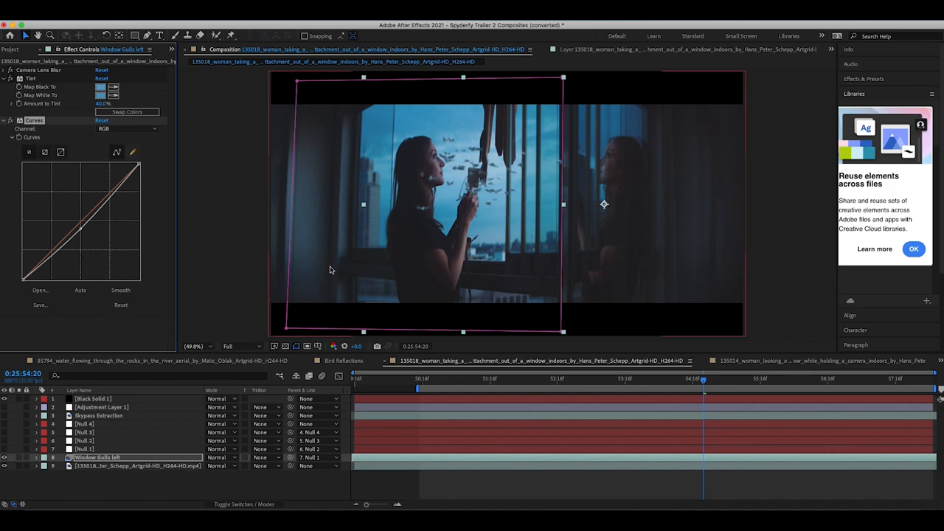
{"action": "mouse_move", "coordinate": [502, 163]}
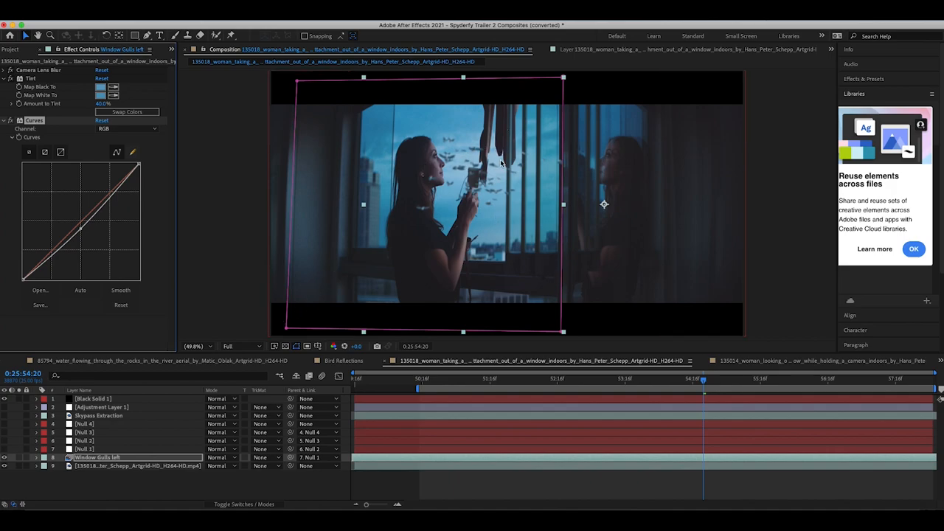
- Show the Extraction layer's Extract matte settings keyed on the Blue channel
{"action": "left_click", "coordinate": [97, 416]}
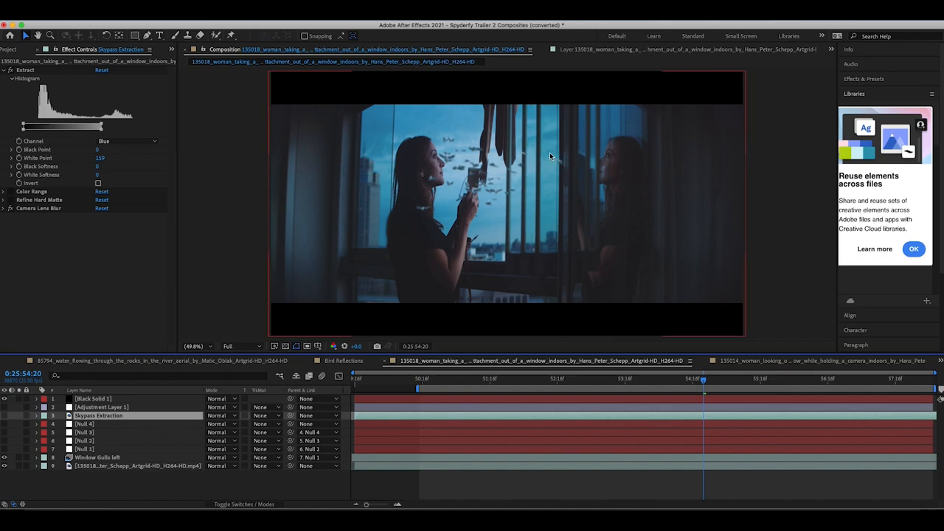
{"action": "mouse_move", "coordinate": [539, 152]}
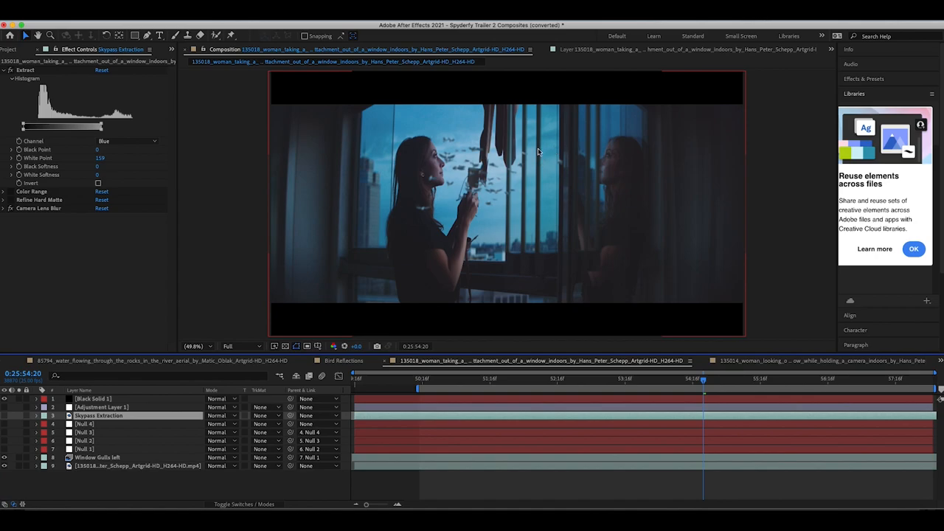
{"action": "mouse_move", "coordinate": [498, 150]}
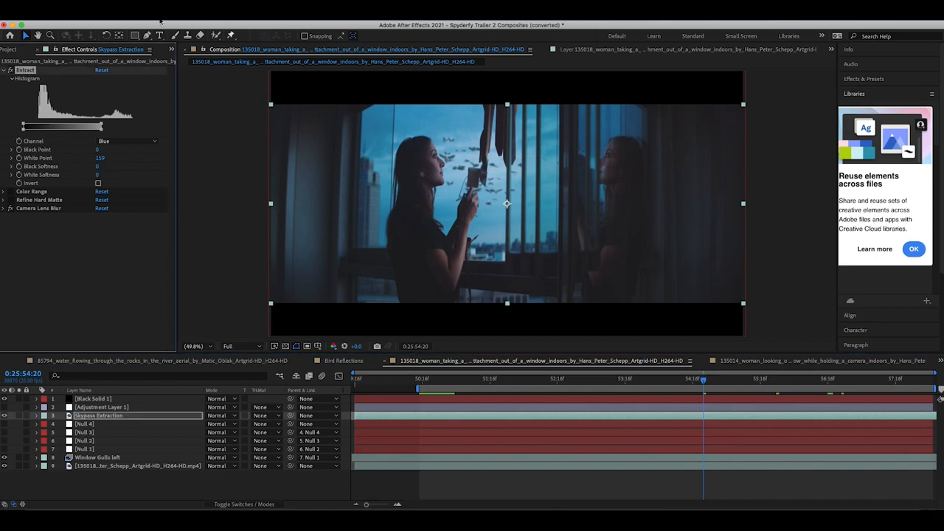
{"action": "mouse_move", "coordinate": [468, 120]}
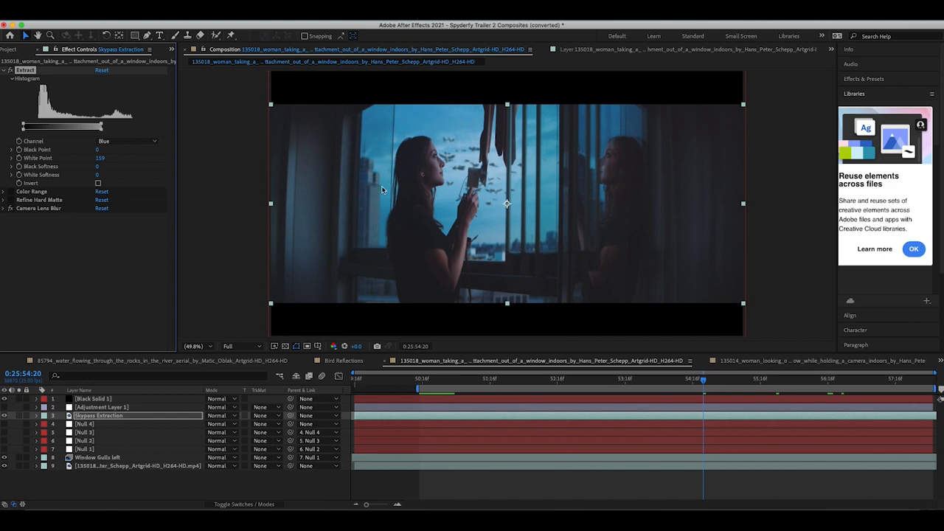
{"action": "mouse_move", "coordinate": [549, 201]}
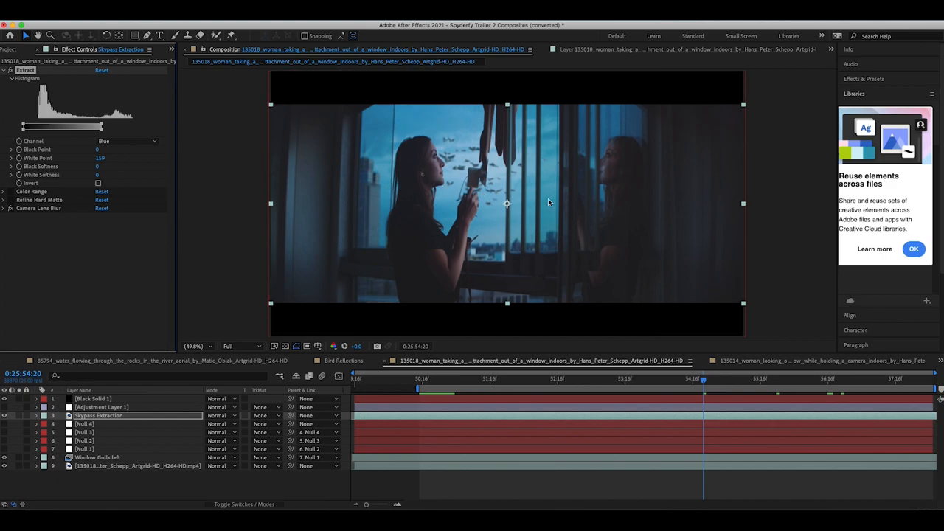
{"action": "mouse_move", "coordinate": [425, 167]}
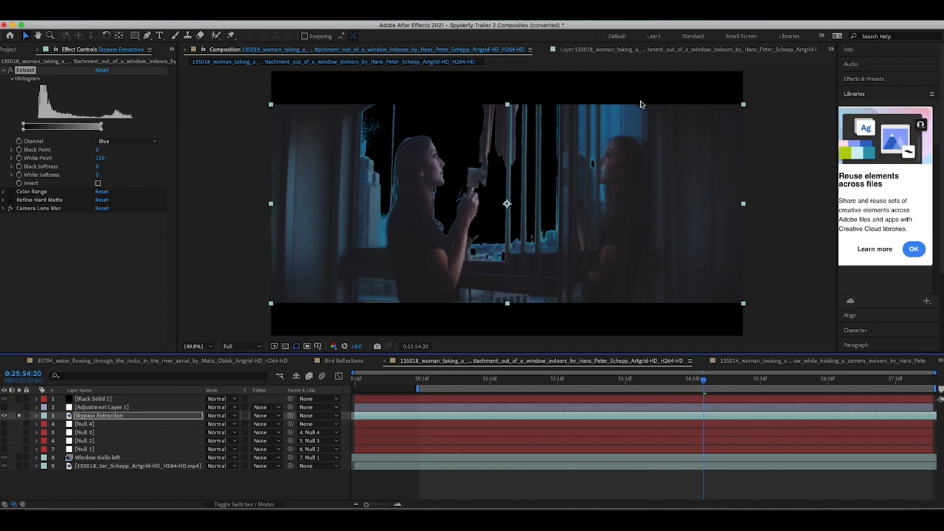
{"action": "mouse_move", "coordinate": [413, 180]}
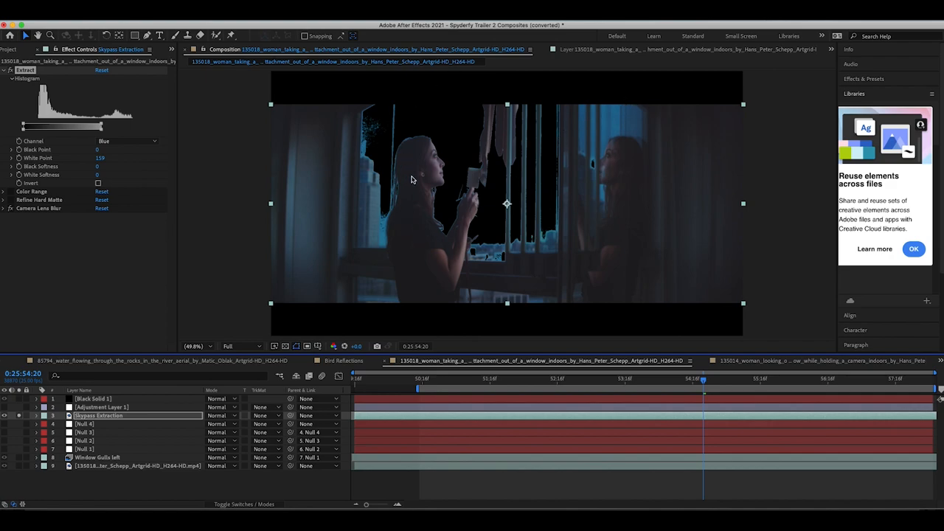
{"action": "mouse_move", "coordinate": [499, 162]}
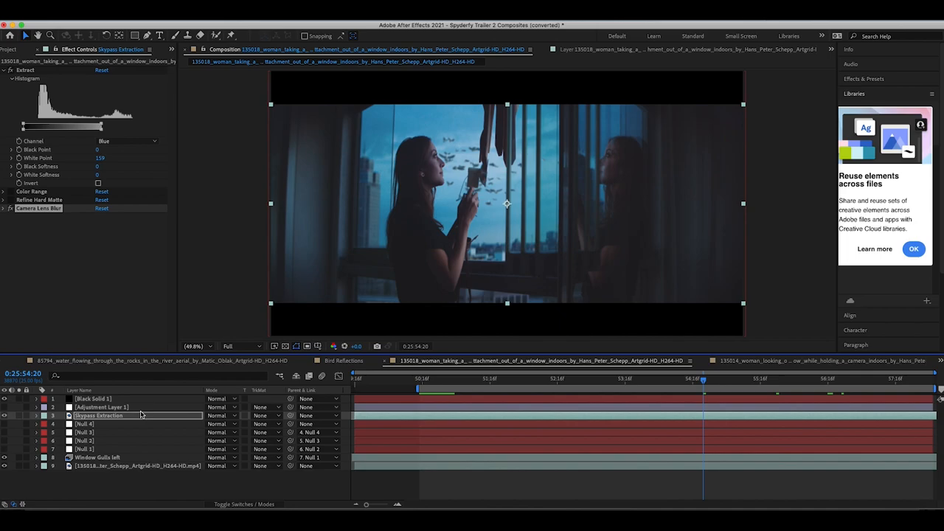
- Show Adjustment Layer 2's Lumetri Color grading settings for the composite
{"action": "left_click", "coordinate": [100, 408]}
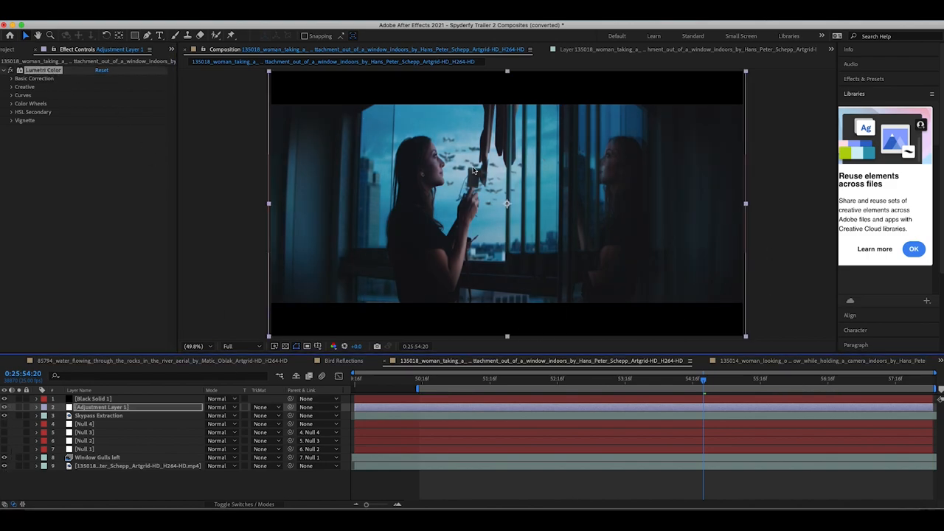
{"action": "mouse_move", "coordinate": [868, 162]}
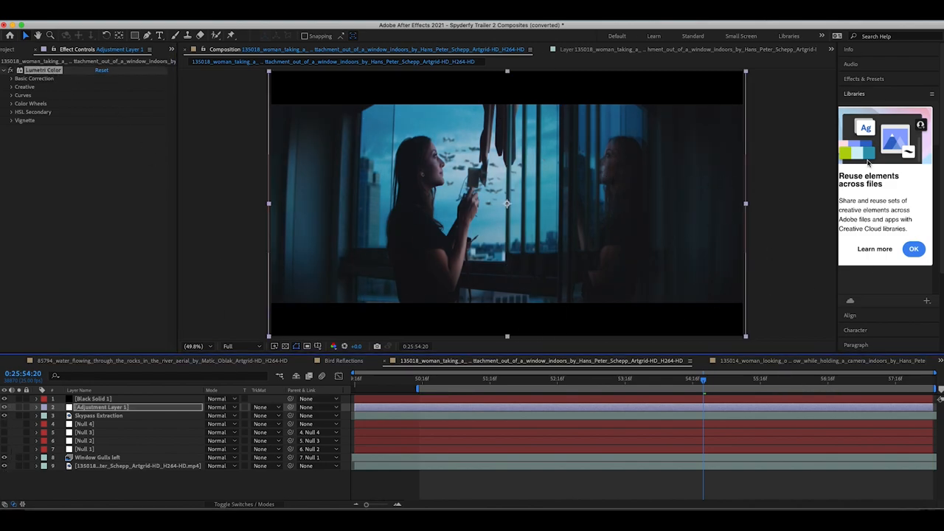